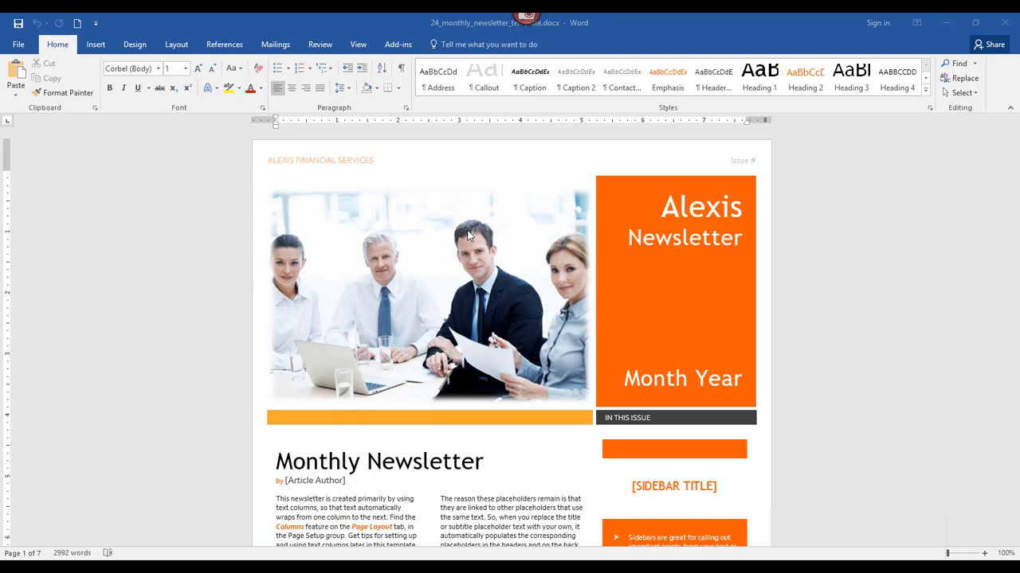
{"action": "mouse_move", "coordinate": [518, 278]}
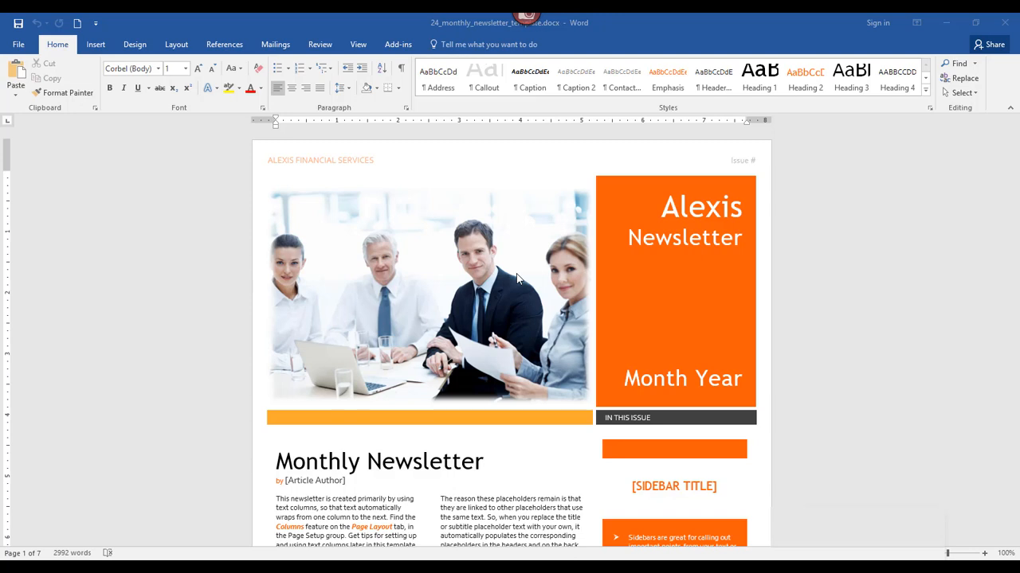
{"action": "mouse_move", "coordinate": [382, 179]}
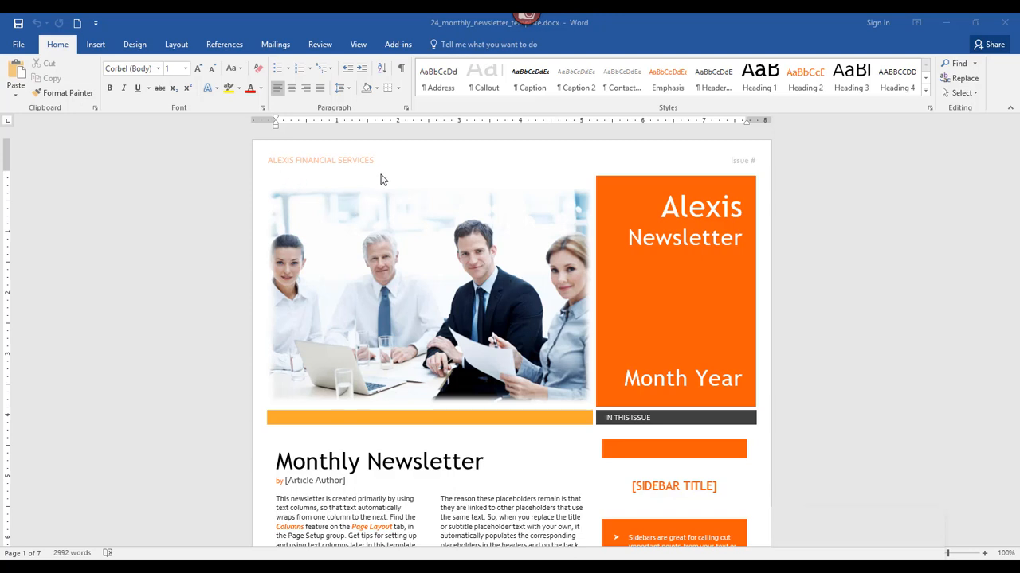
{"action": "mouse_move", "coordinate": [714, 253]}
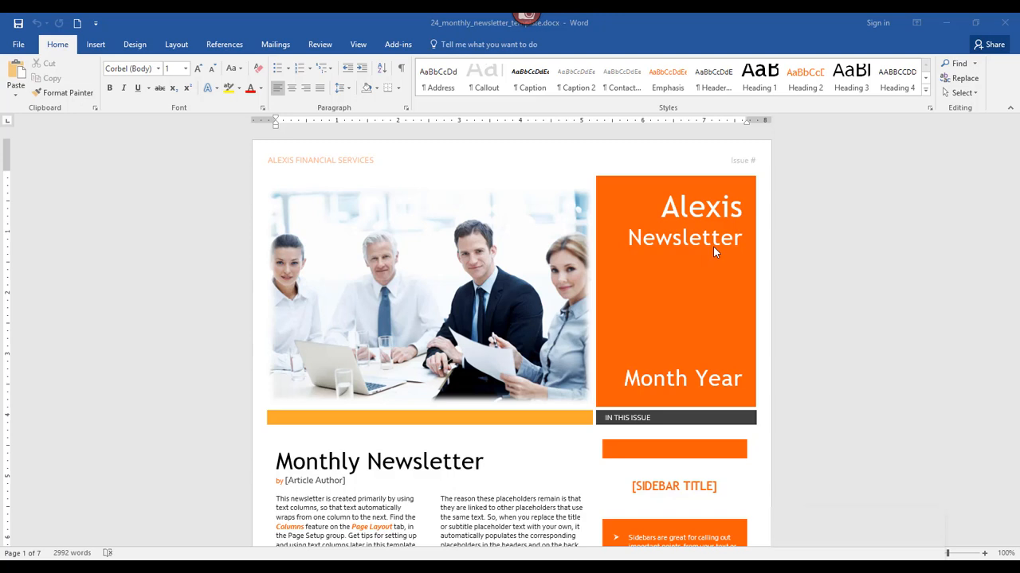
{"action": "mouse_move", "coordinate": [659, 234]}
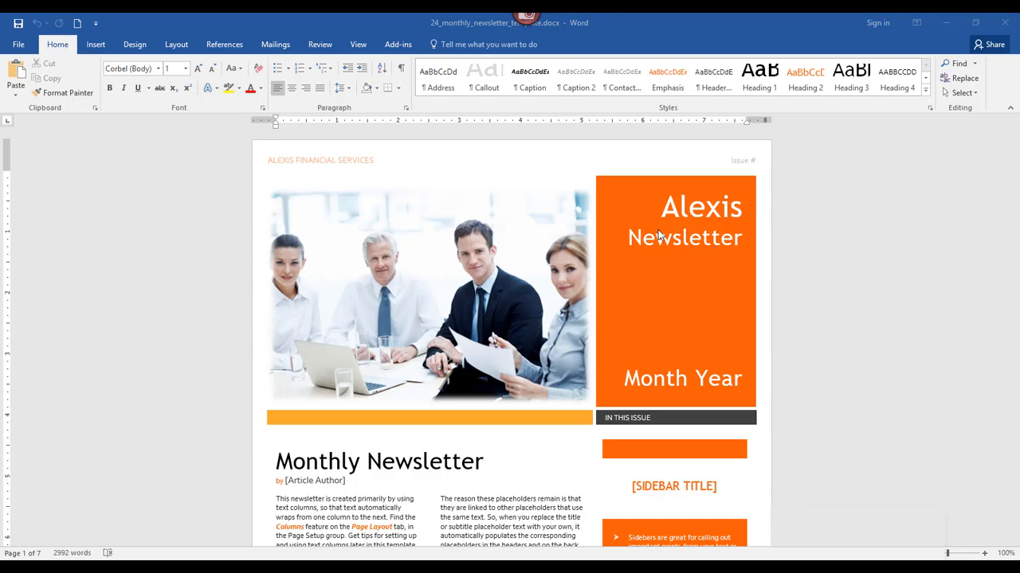
{"action": "mouse_move", "coordinate": [390, 247]}
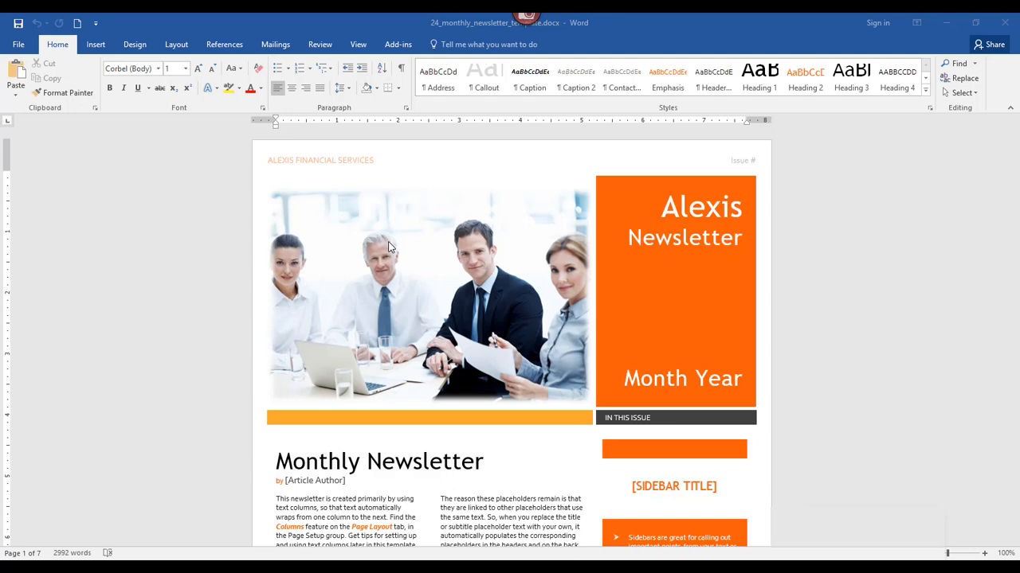
{"action": "mouse_move", "coordinate": [717, 278]}
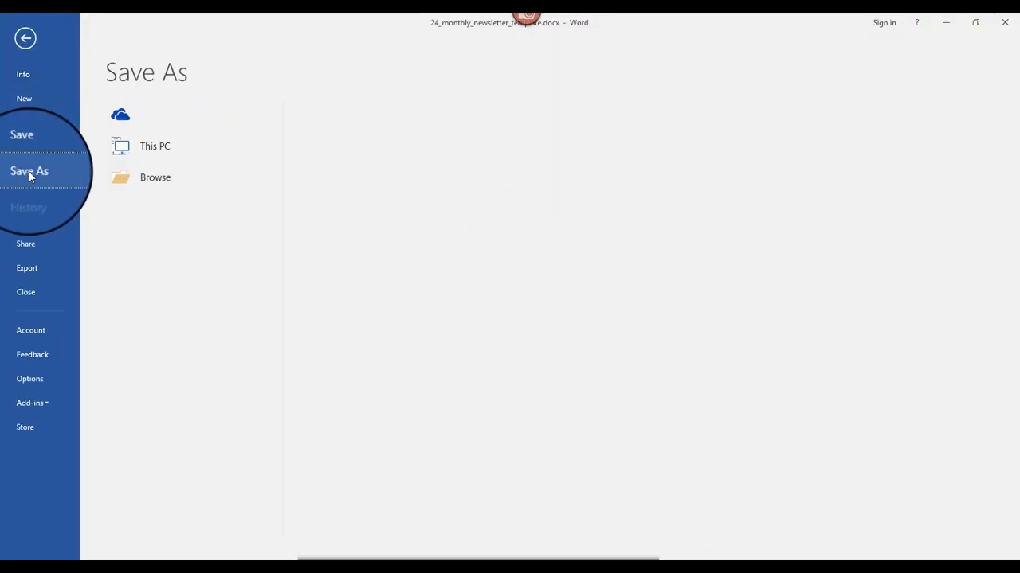
Choose Browse in Save As to pick a folder for the newsletter
{"action": "left_click", "coordinate": [154, 145]}
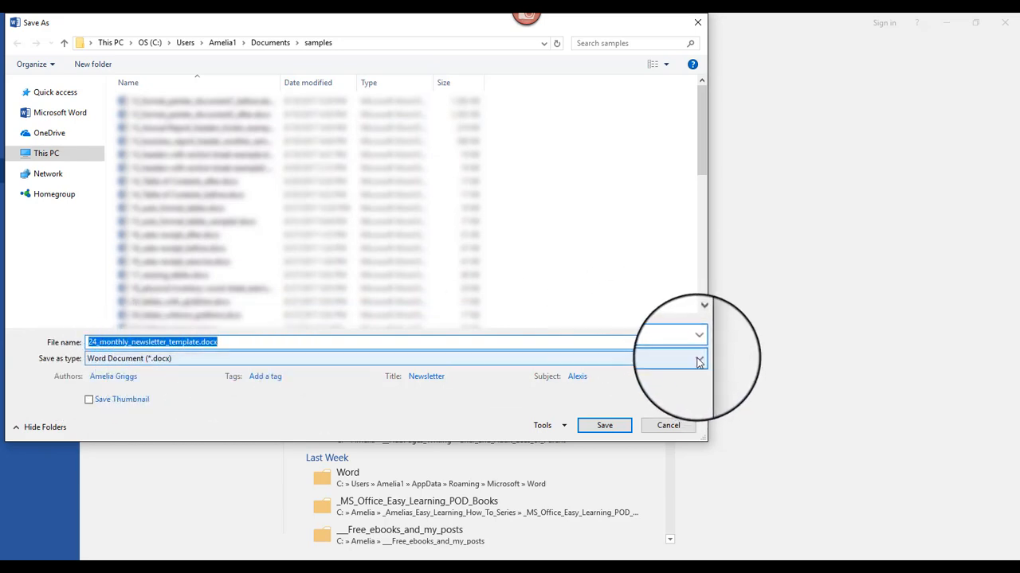
Change the file type to Word Template (*.dotx)
{"action": "left_click", "coordinate": [698, 358]}
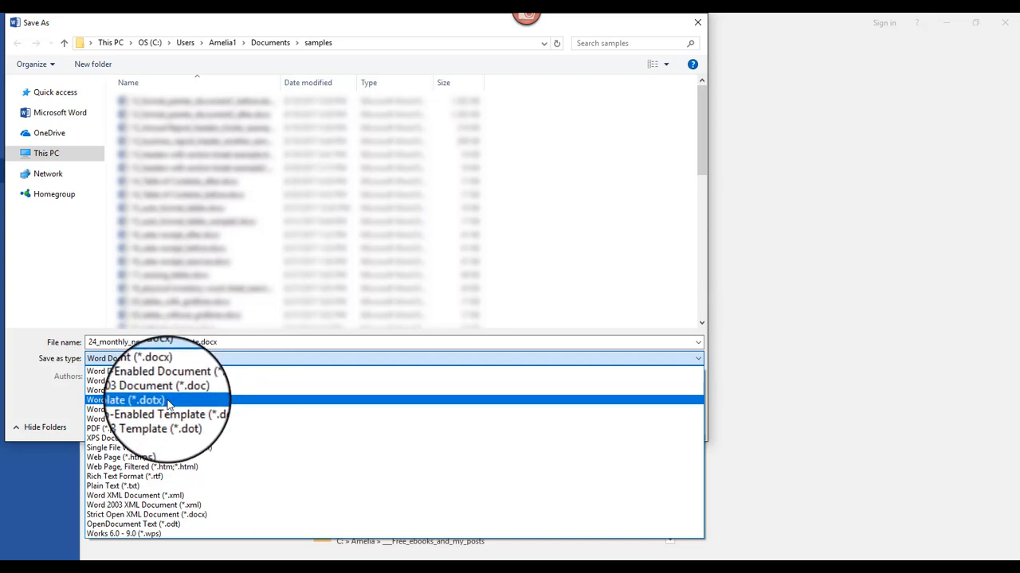
{"action": "left_click", "coordinate": [127, 400]}
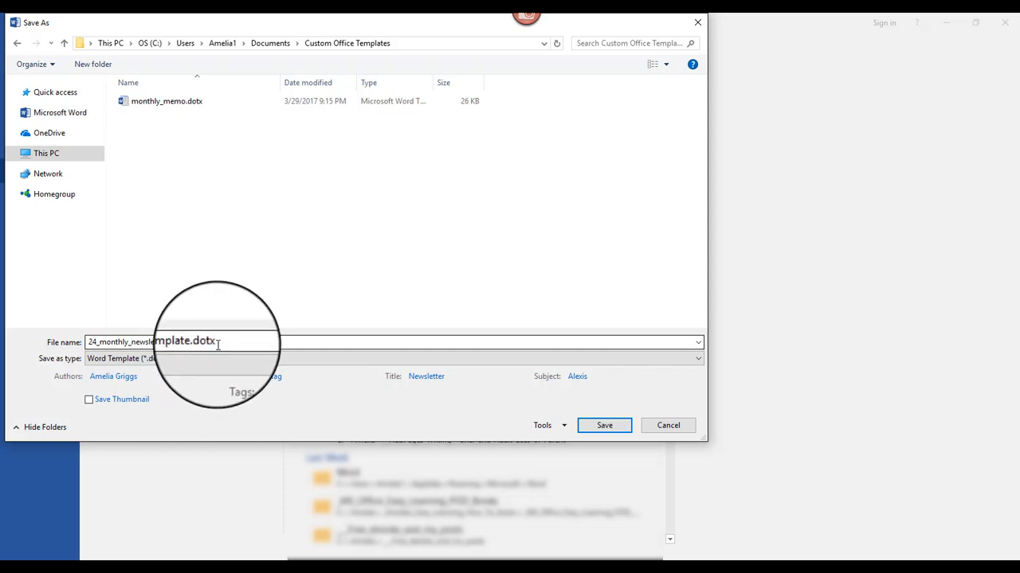
{"action": "mouse_move", "coordinate": [223, 49]}
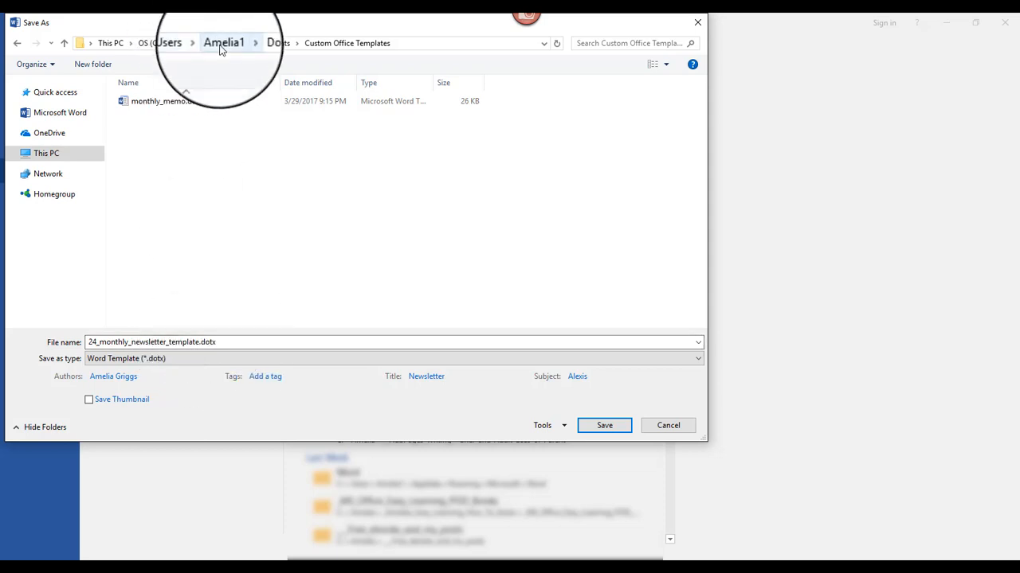
{"action": "mouse_move", "coordinate": [223, 73]}
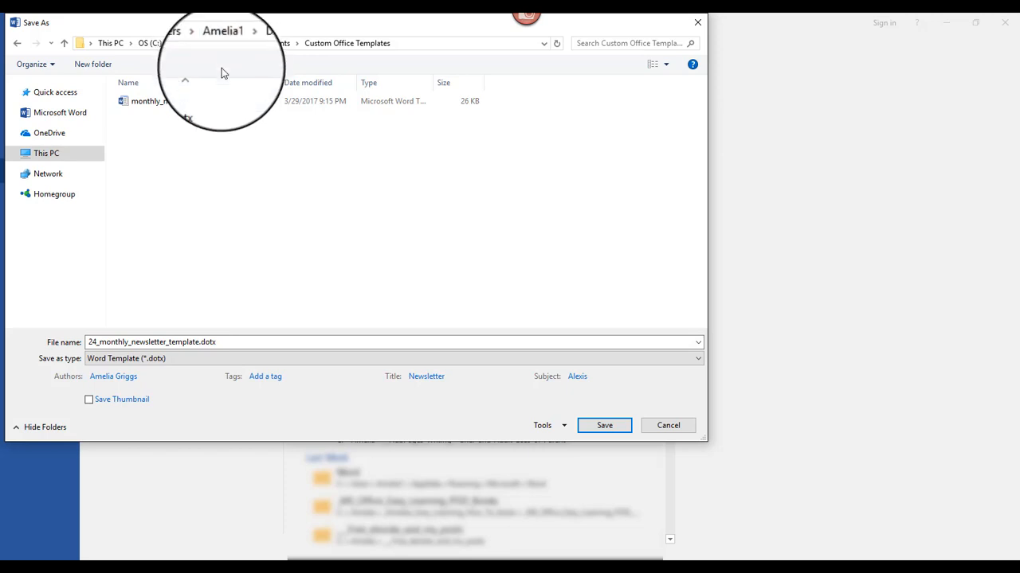
{"action": "mouse_move", "coordinate": [220, 54]}
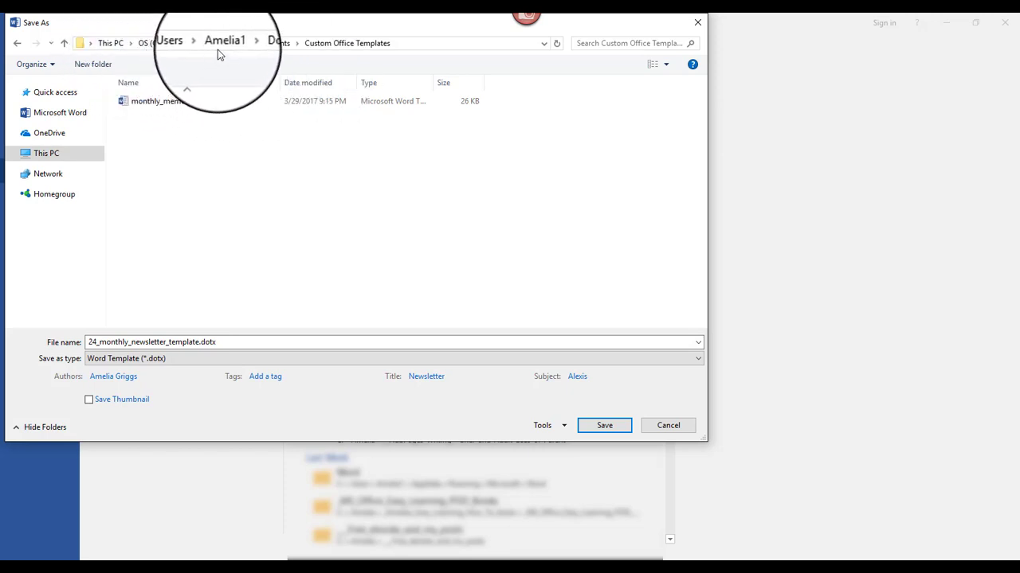
{"action": "mouse_move", "coordinate": [352, 49]}
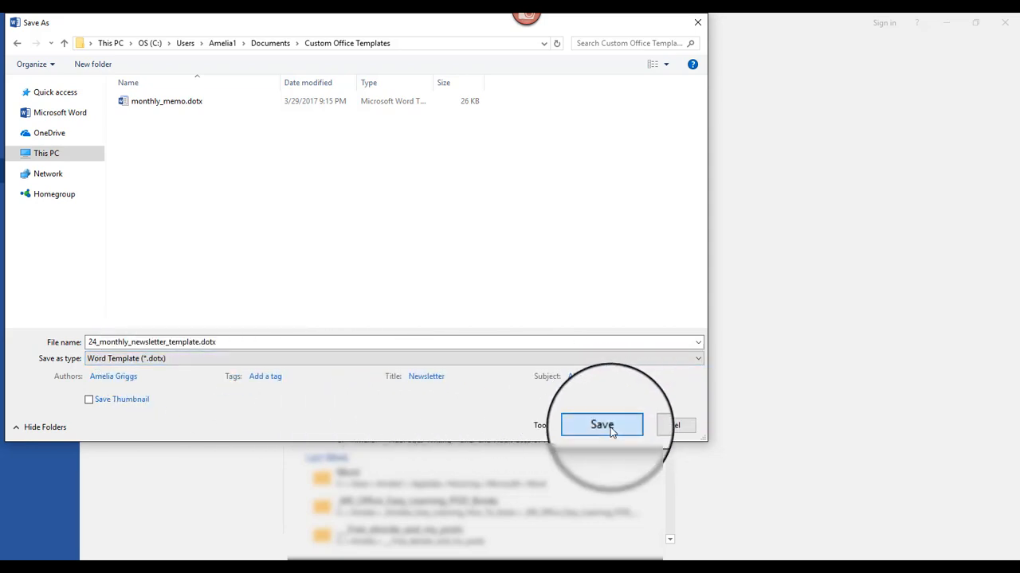
Save 24_monthly_newsletter_template.dotx and go to File > New
{"action": "left_click", "coordinate": [602, 425]}
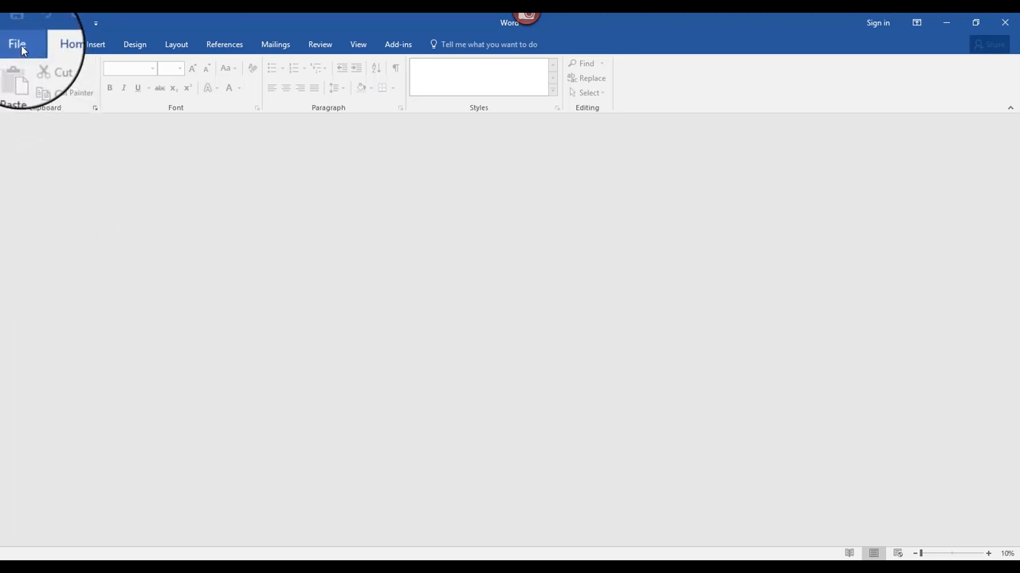
{"action": "left_click", "coordinate": [16, 44]}
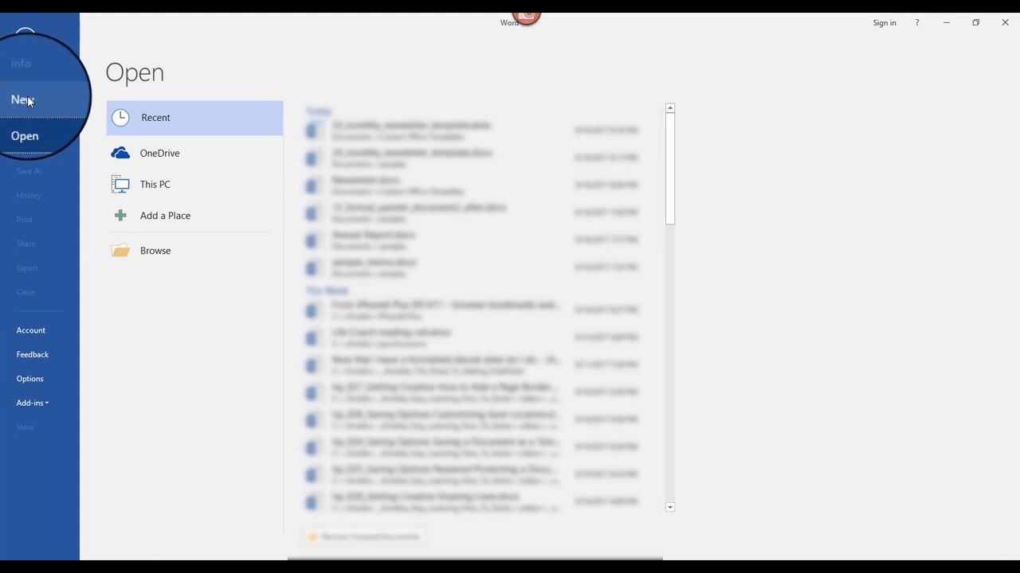
{"action": "left_click", "coordinate": [23, 99]}
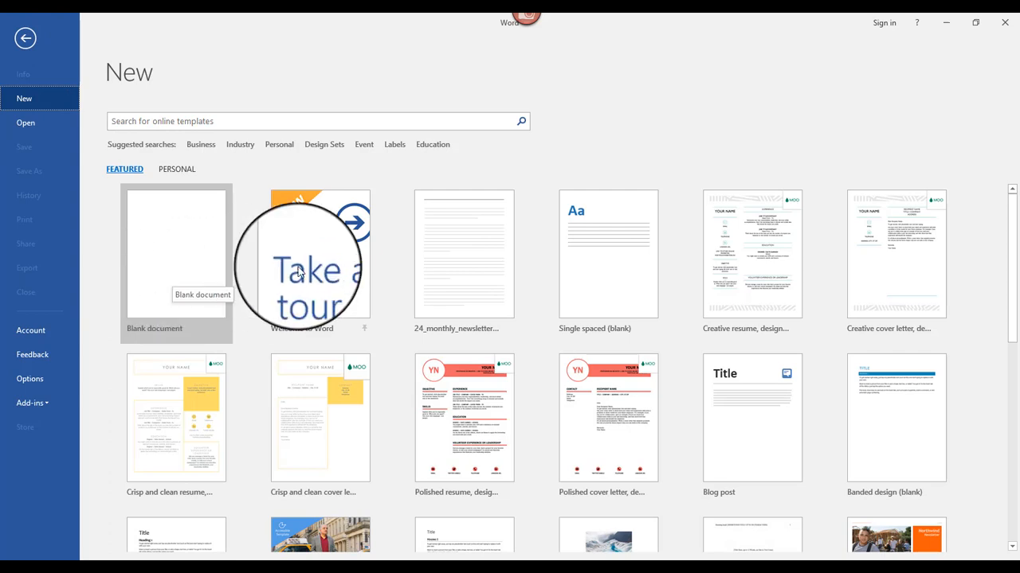
{"action": "mouse_move", "coordinate": [864, 370]}
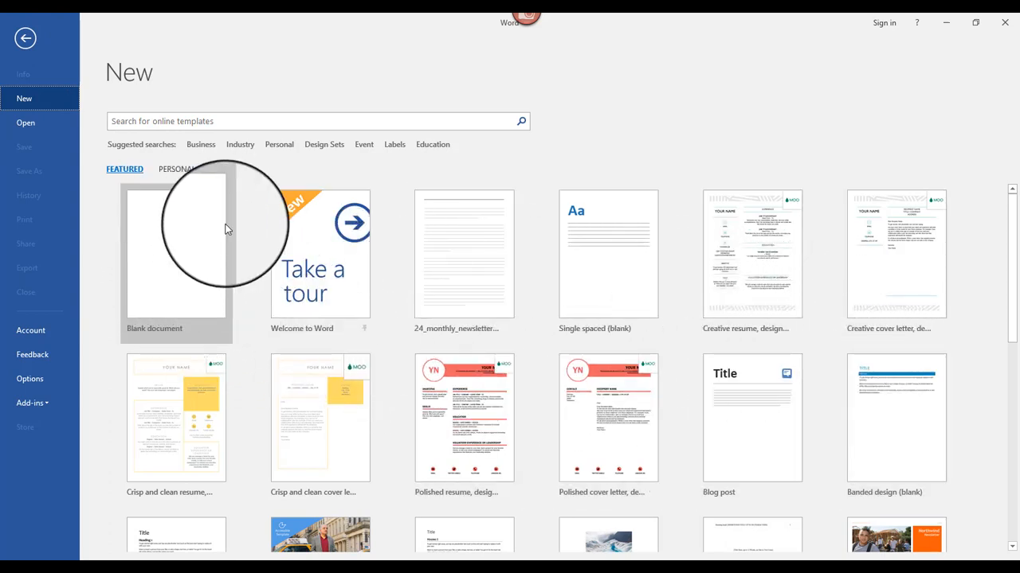
{"action": "mouse_move", "coordinate": [212, 175]}
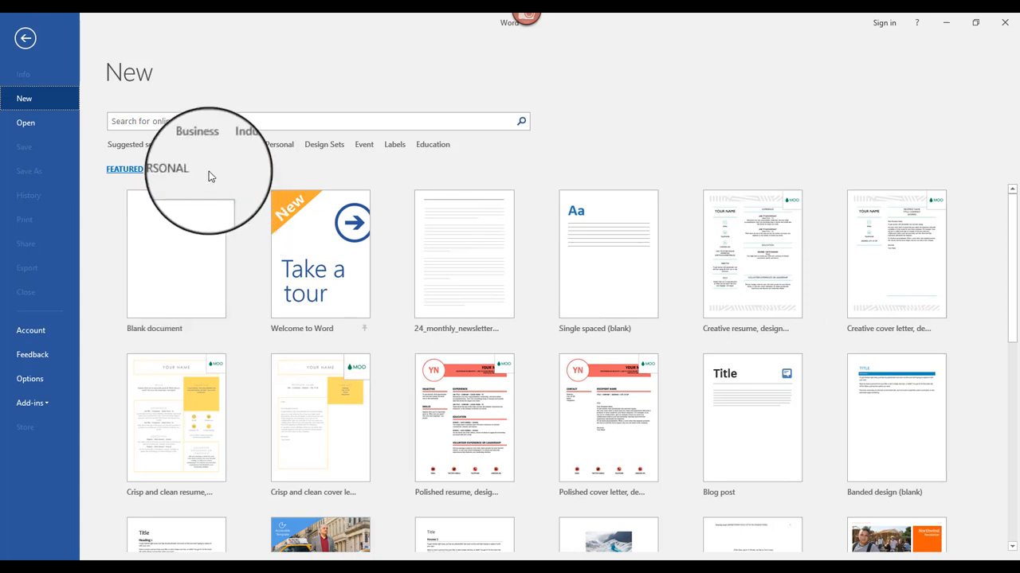
Create Document16 from the Personal 24_monthly_newsletter_template thumbnail
{"action": "left_click", "coordinate": [167, 169]}
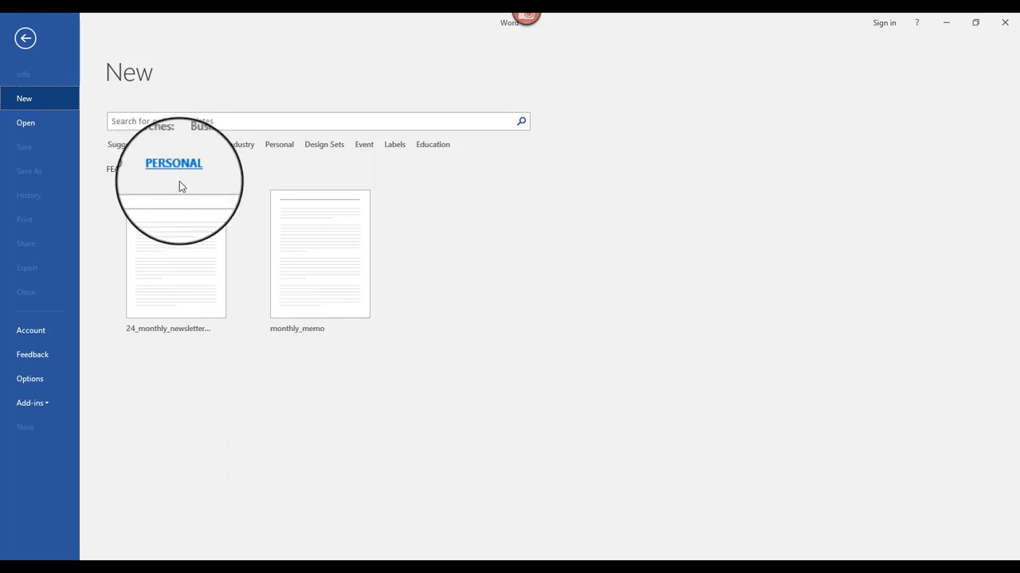
{"action": "mouse_move", "coordinate": [203, 322]}
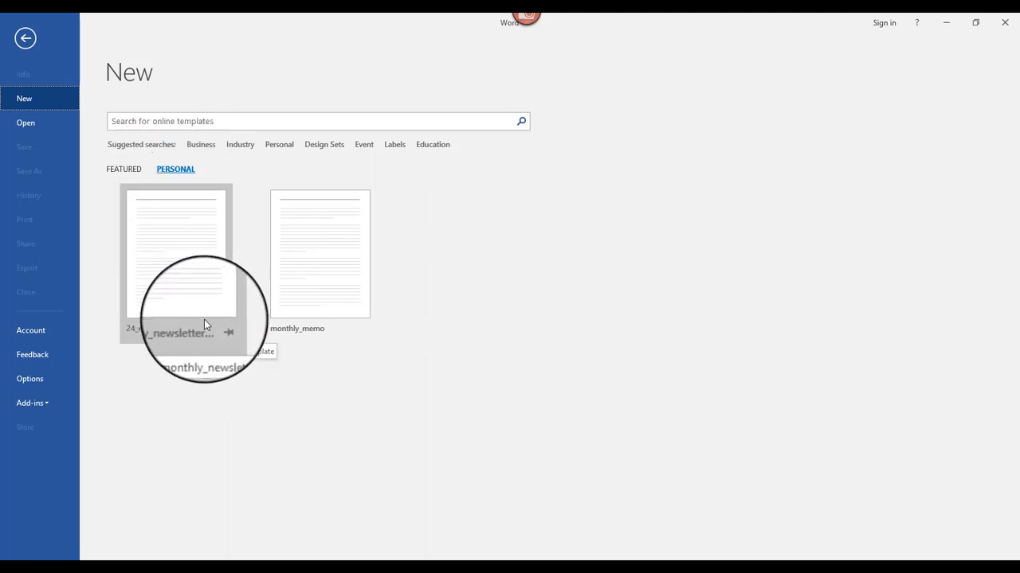
{"action": "mouse_move", "coordinate": [171, 223]}
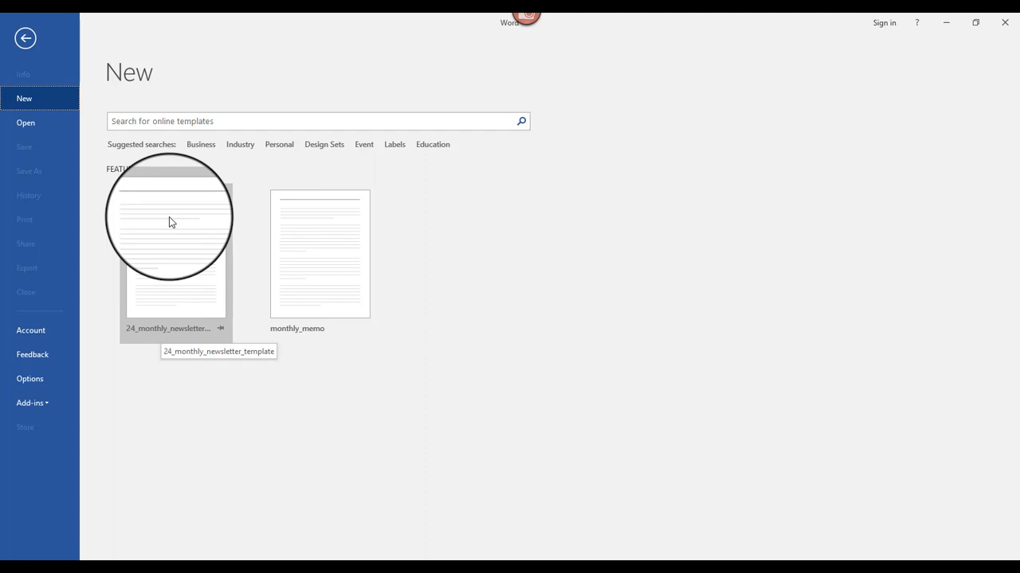
{"action": "left_click", "coordinate": [176, 169]}
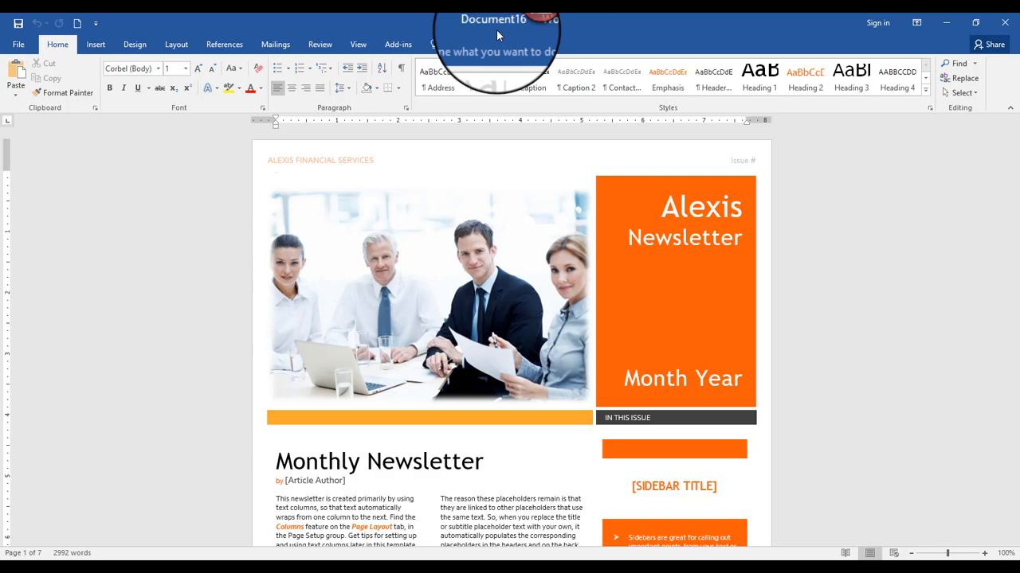
{"action": "mouse_move", "coordinate": [460, 311]}
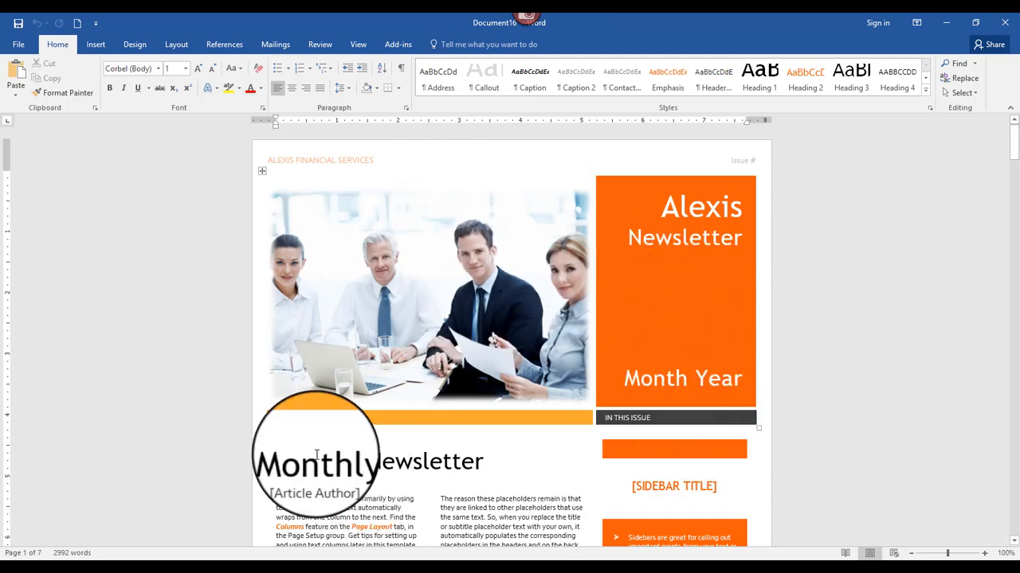
{"action": "mouse_move", "coordinate": [498, 514]}
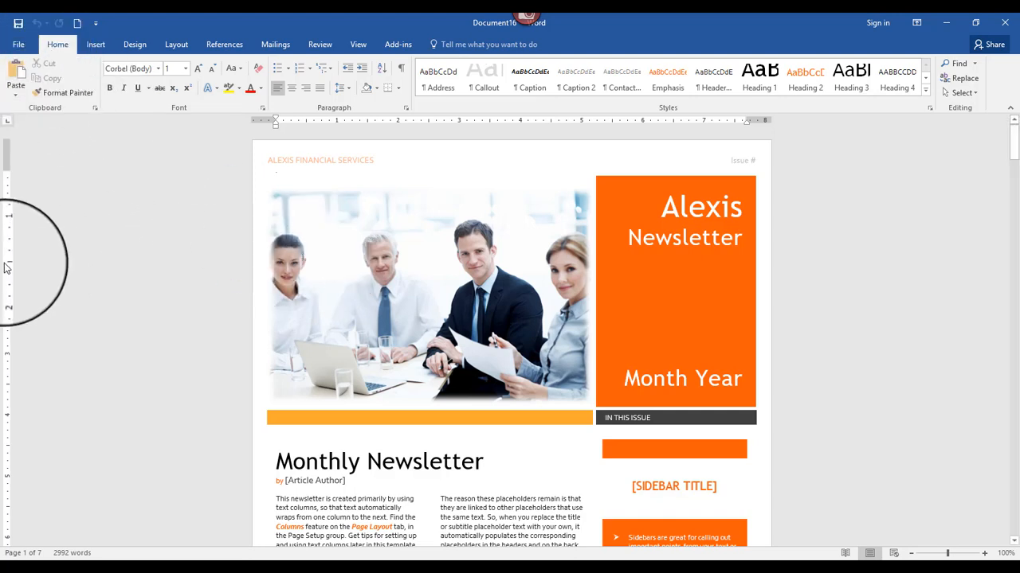
{"action": "mouse_move", "coordinate": [50, 267]}
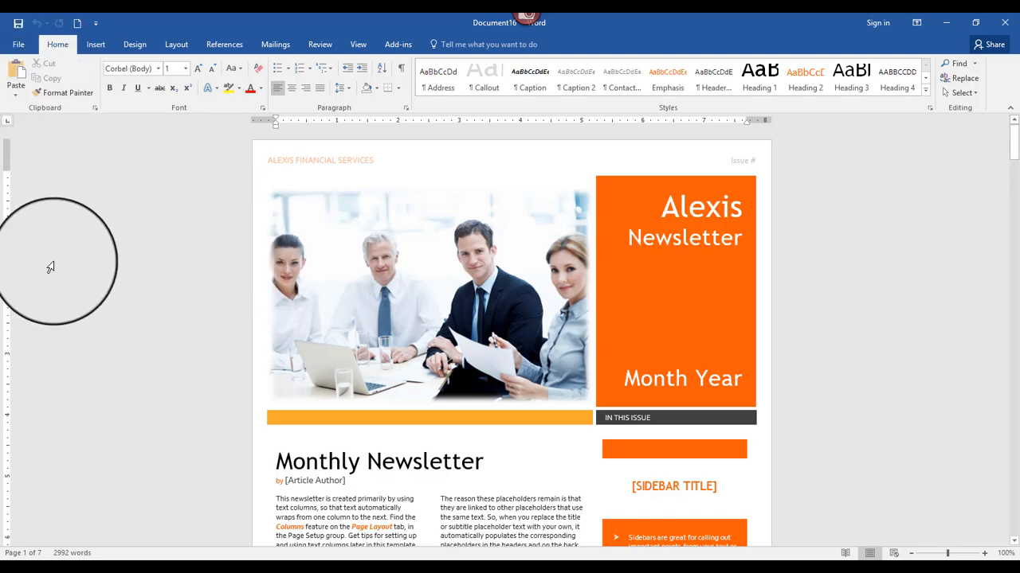